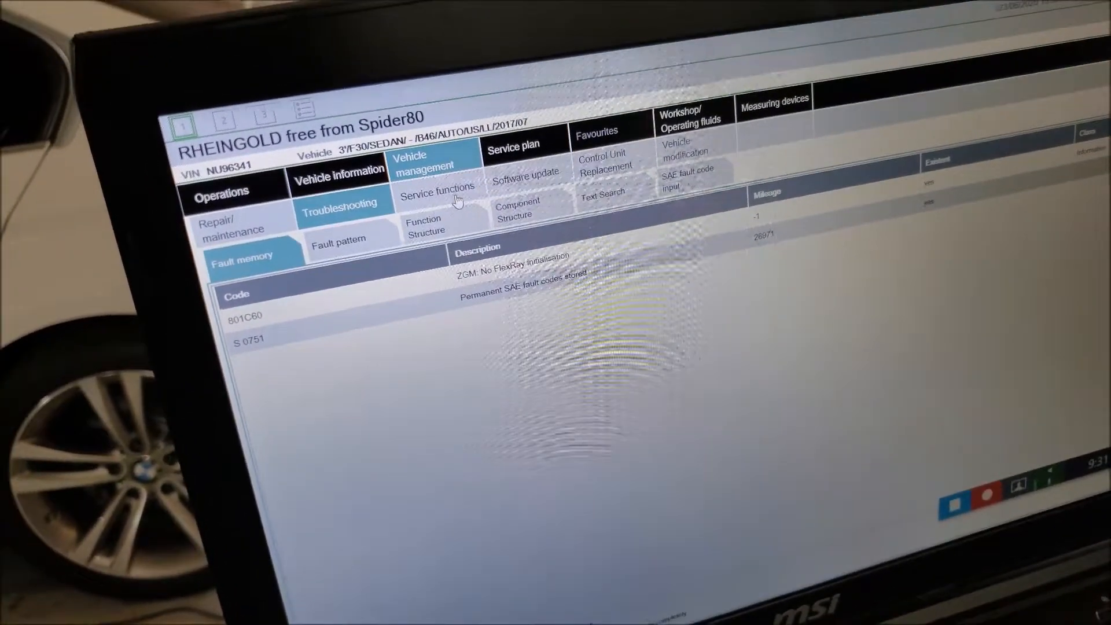
Show the F30 control unit tree with DME details: address 12, Digital Motor Electronics, DME8FF_R
{"action": "left_click", "coordinate": [436, 186]}
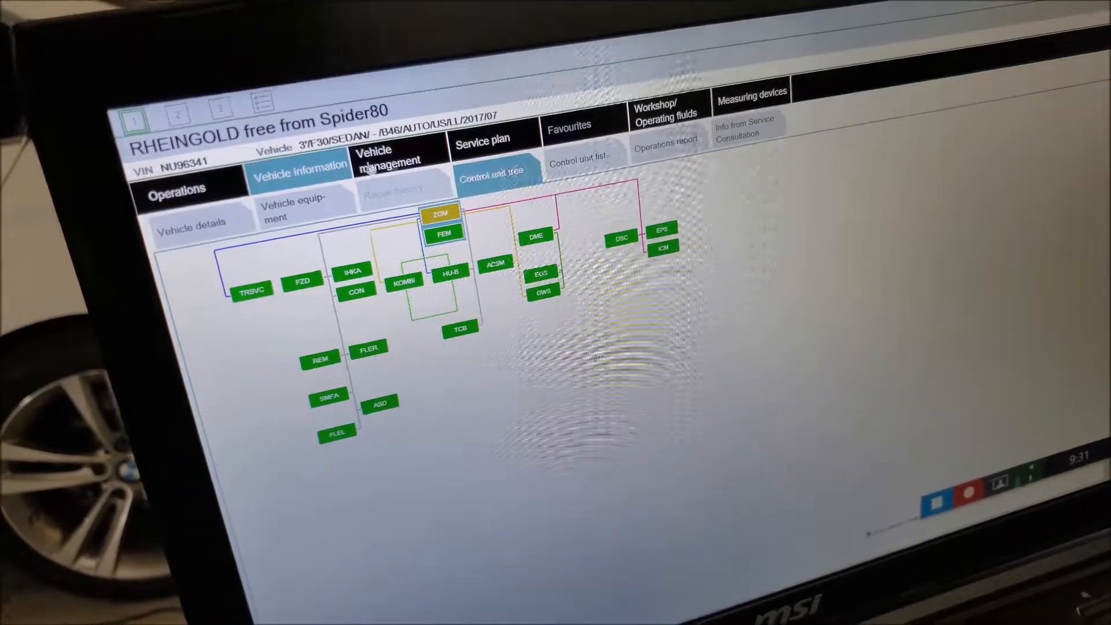
{"action": "left_click", "coordinate": [535, 236]}
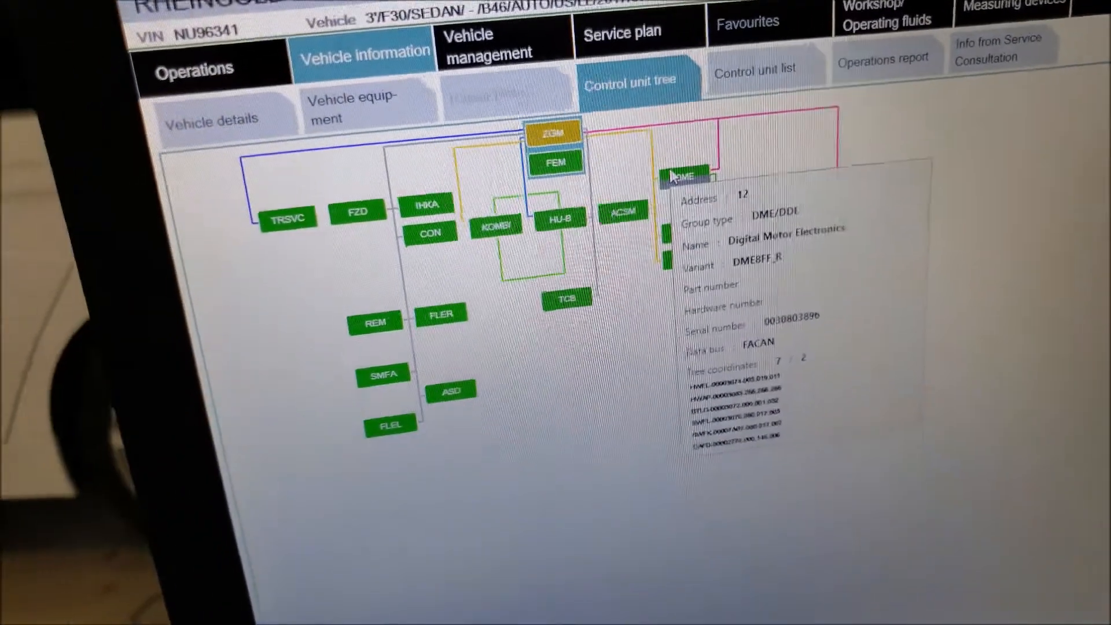